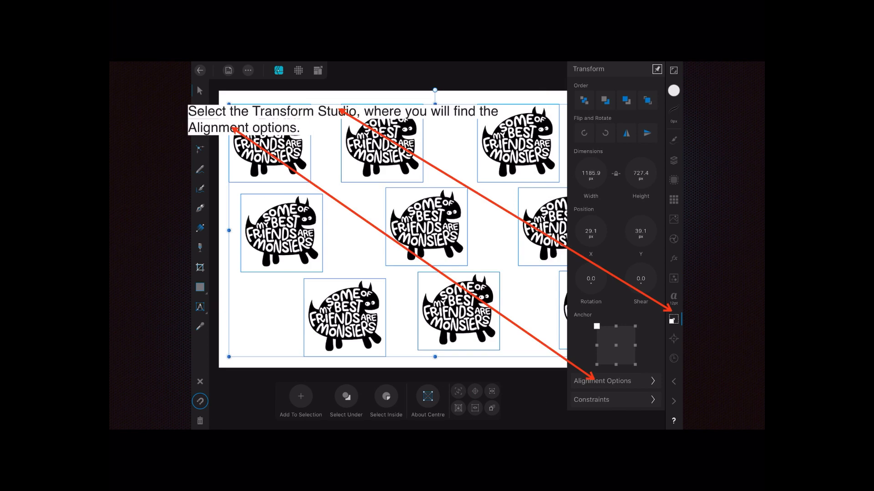
Bring up Alignment Options in the Transform studio for the bottom-middle monster
click(602, 380)
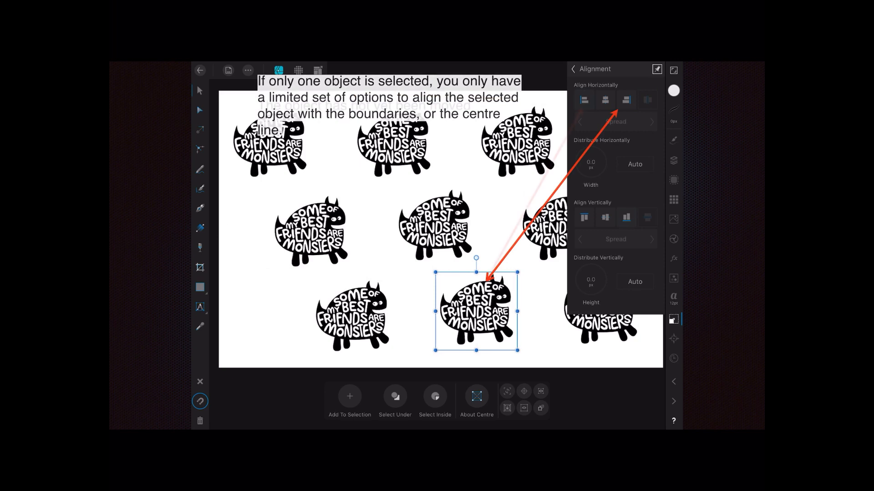
Align the single bottom-row monster to the page's left edge using Align Left
click(583, 99)
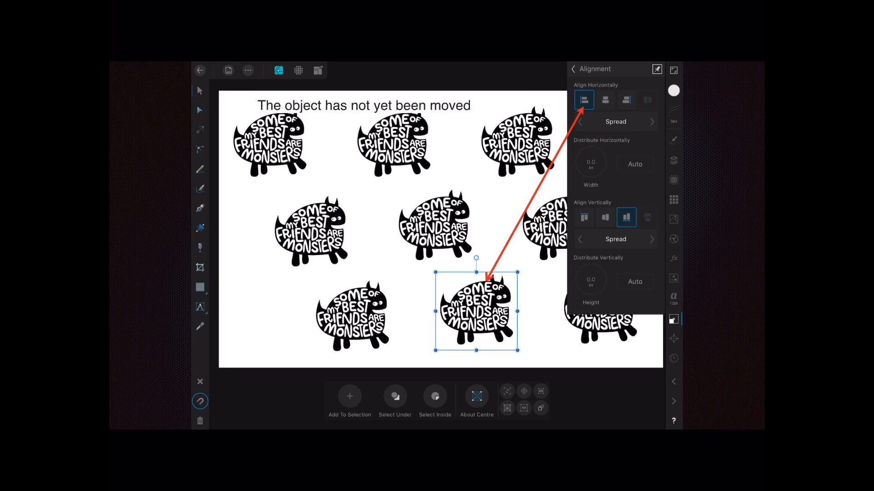
click(584, 99)
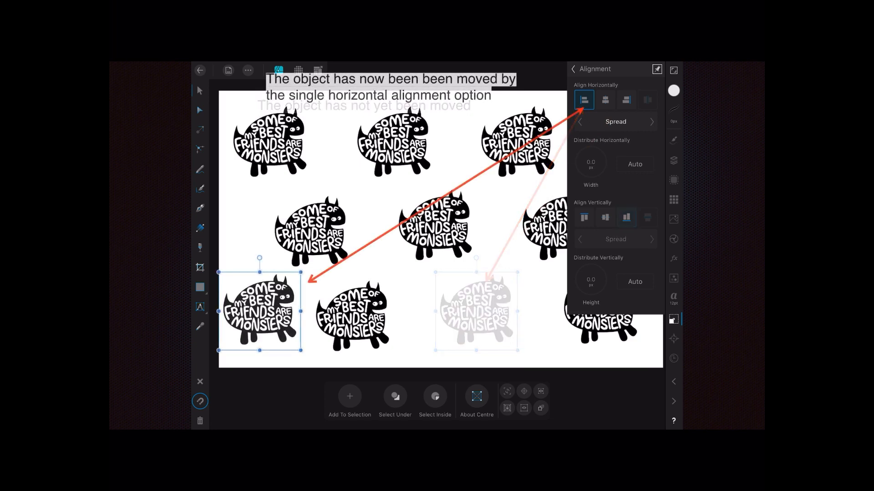
click(584, 99)
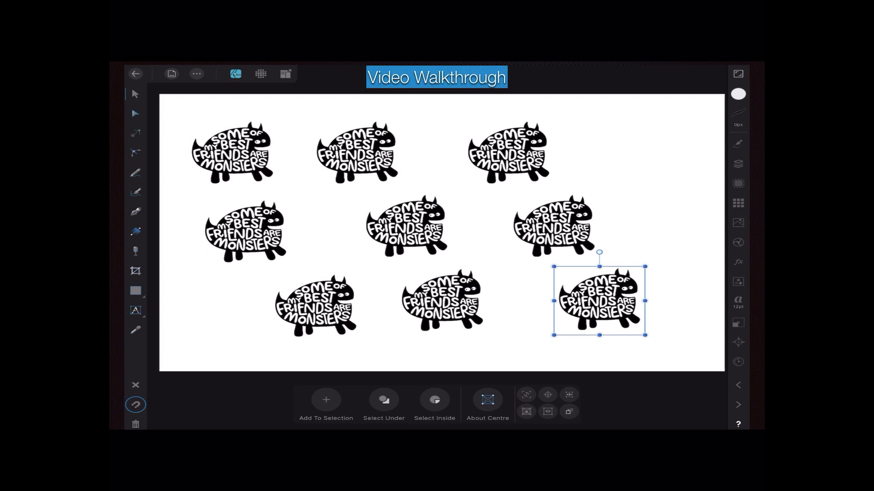
Show the Layers panel listing the embedded best-friends-monster documents
click(738, 164)
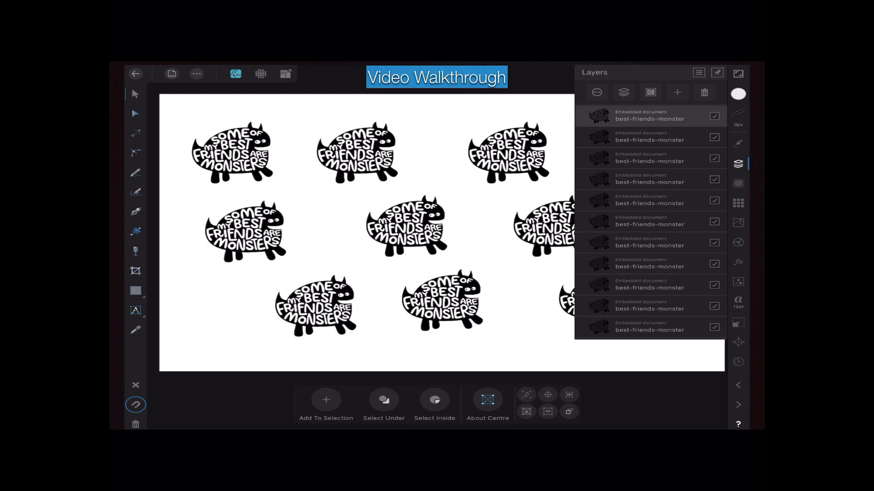
click(649, 162)
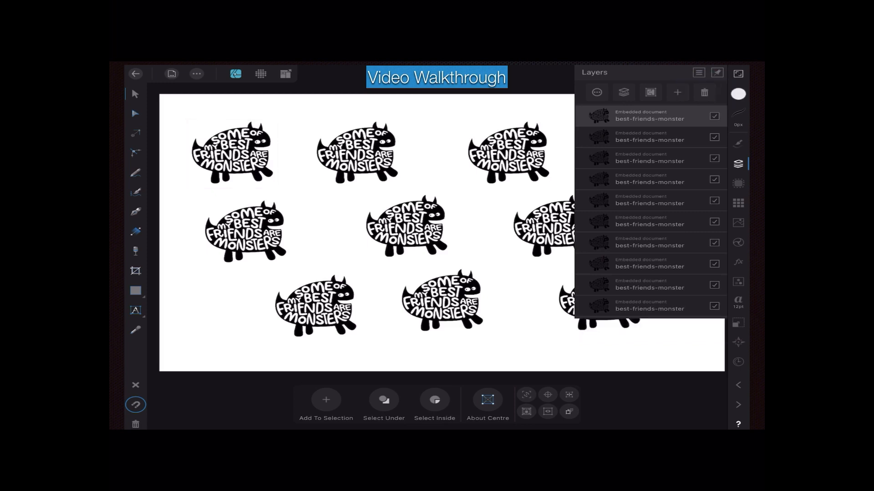
click(599, 310)
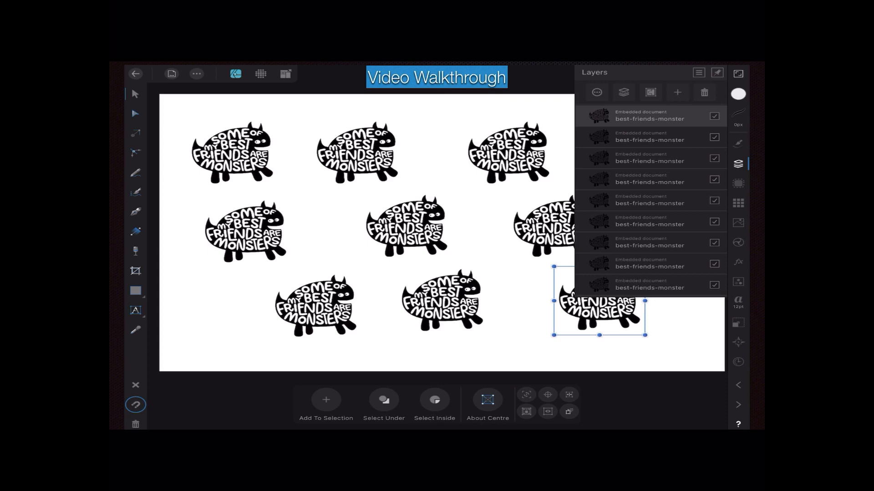
Select the bottom-left monster and show its Transform size and position values
click(231, 154)
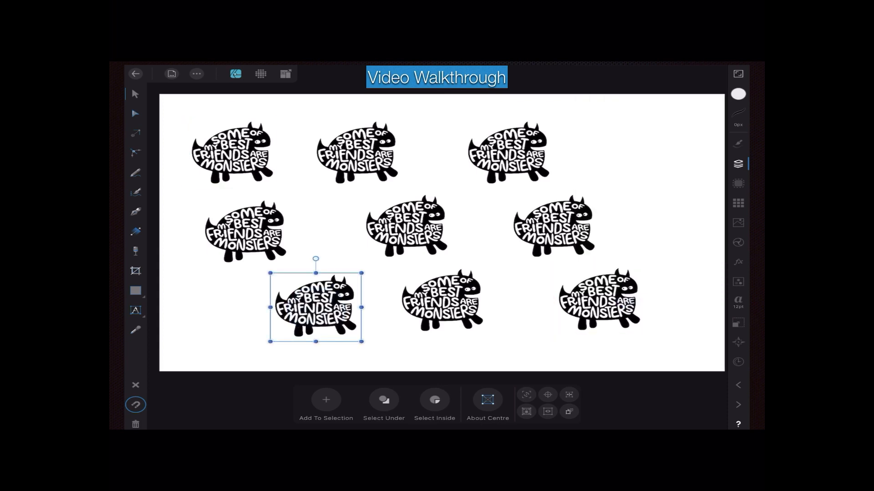
click(738, 164)
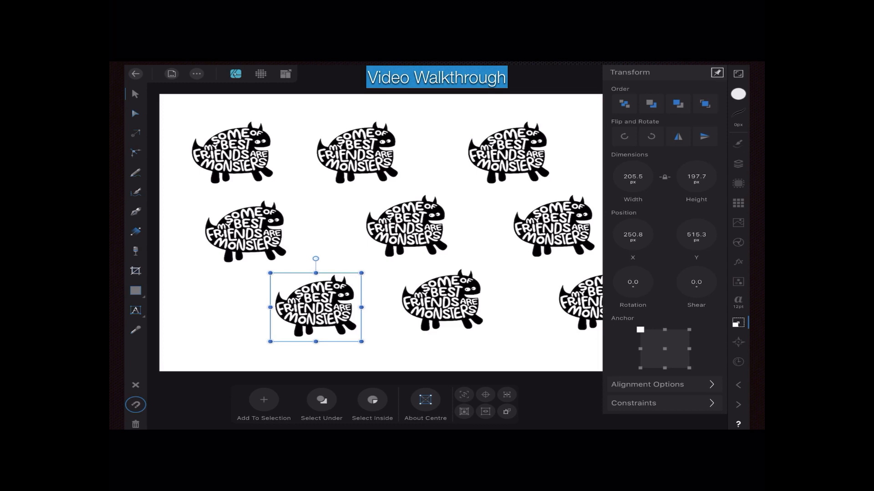
Flip the bottom-left monster horizontally and back, then show its alignment options
drag(315, 258, 315, 355)
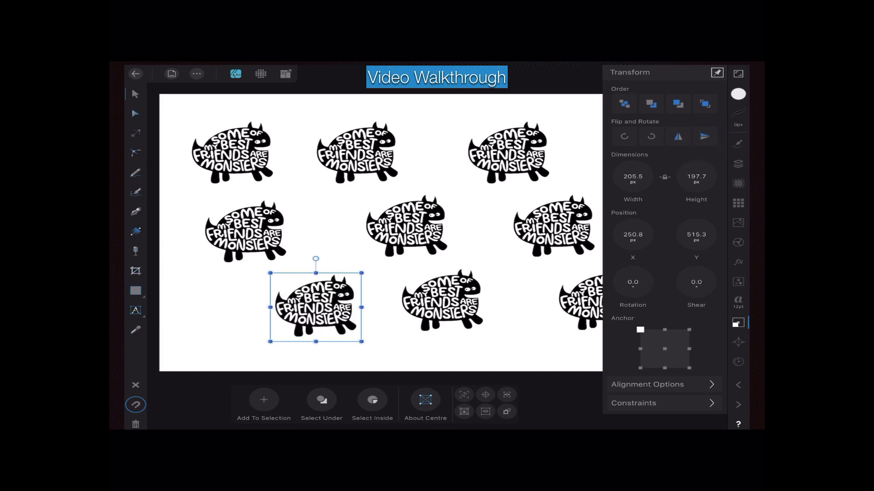
click(704, 137)
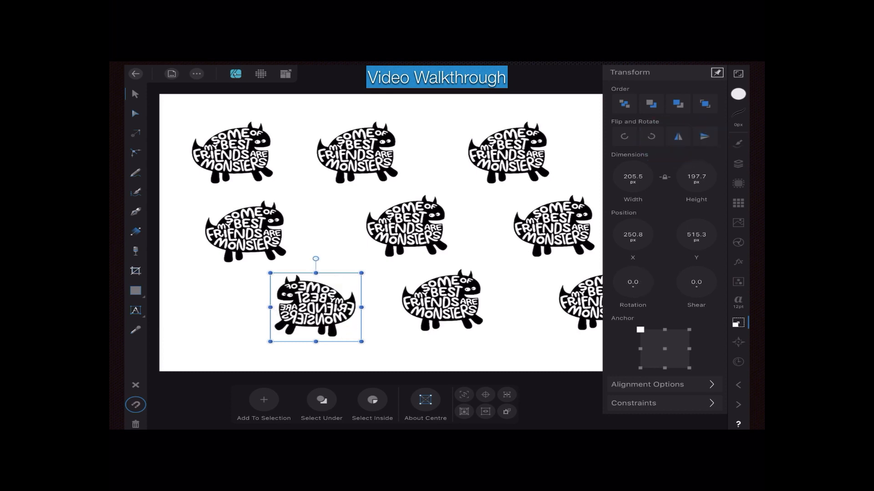
click(705, 136)
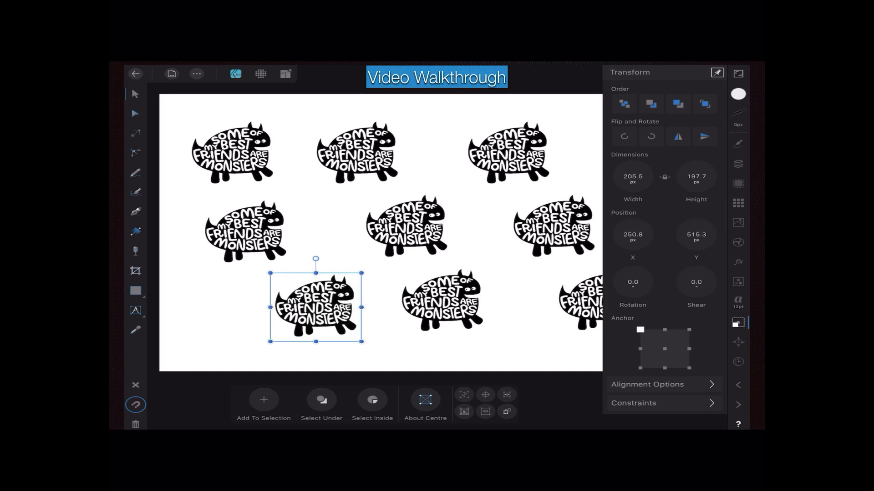
click(648, 384)
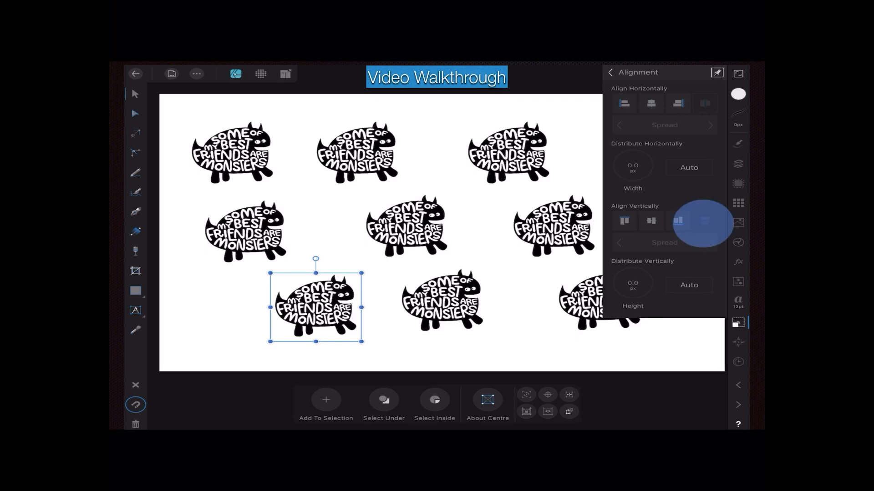
click(677, 221)
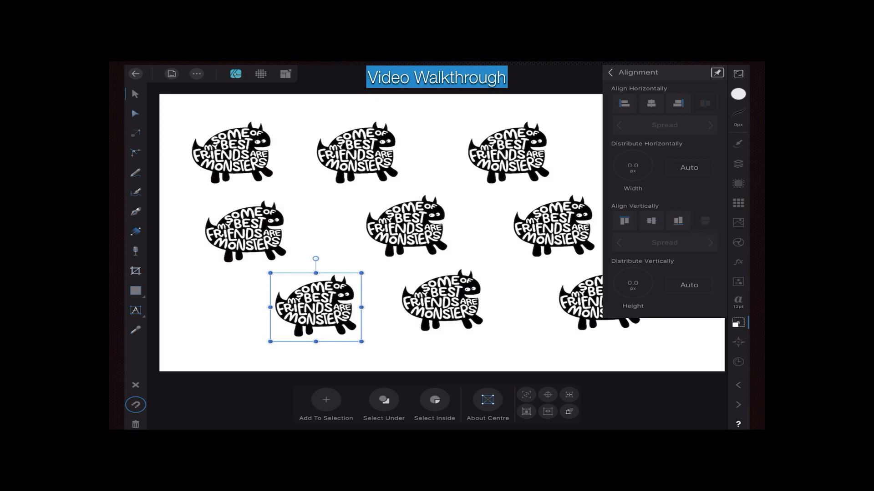
click(688, 167)
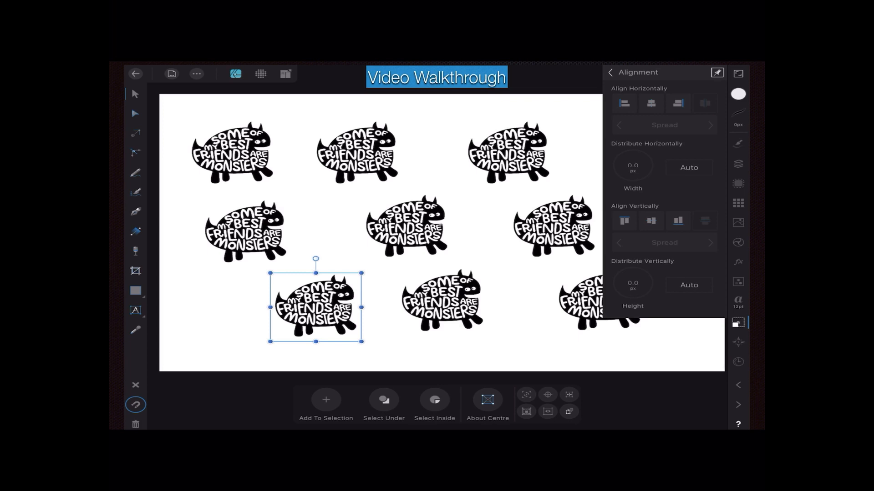
click(623, 222)
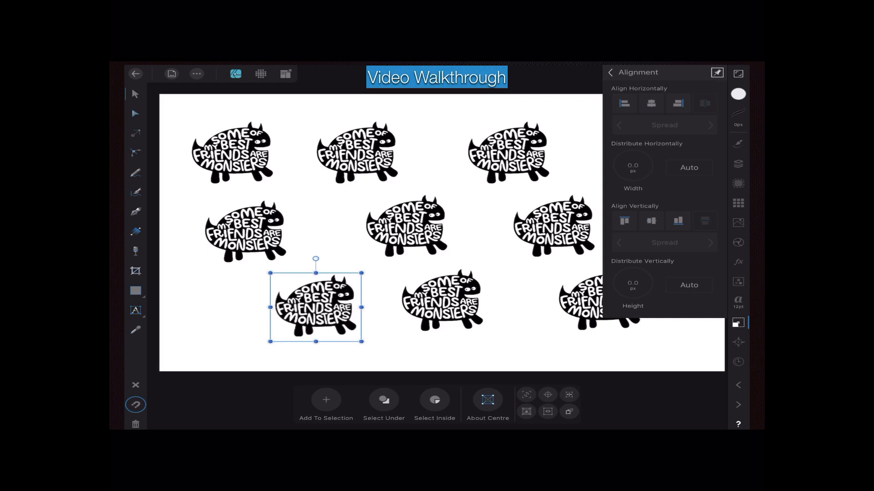
click(677, 221)
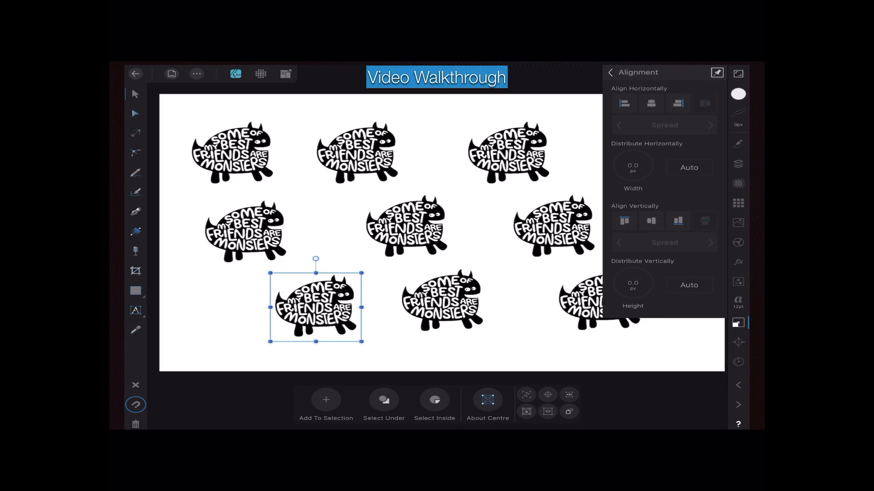
click(678, 104)
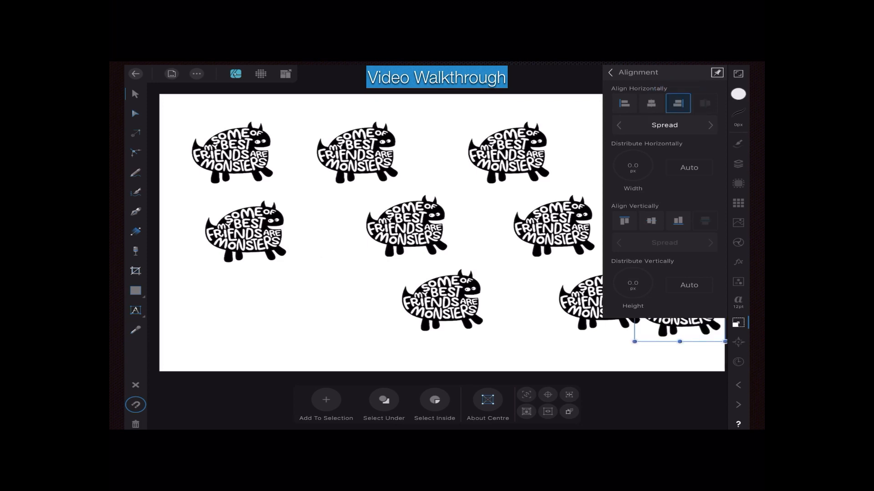
click(650, 103)
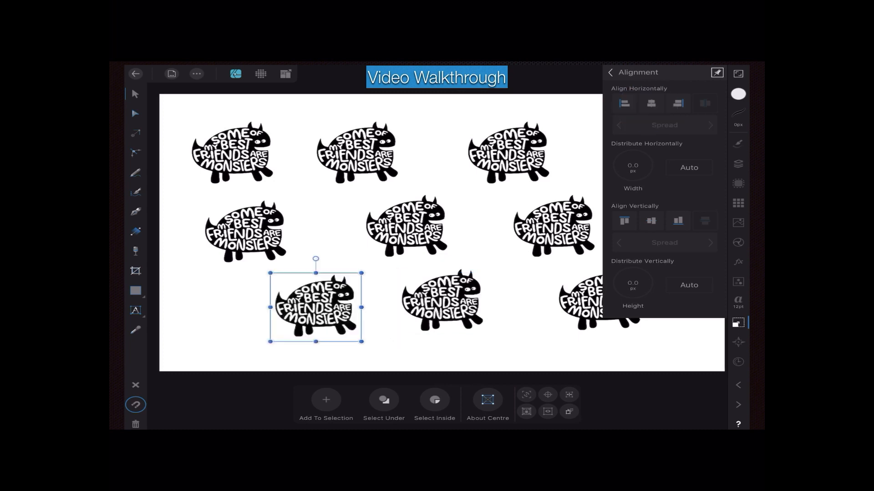
click(624, 104)
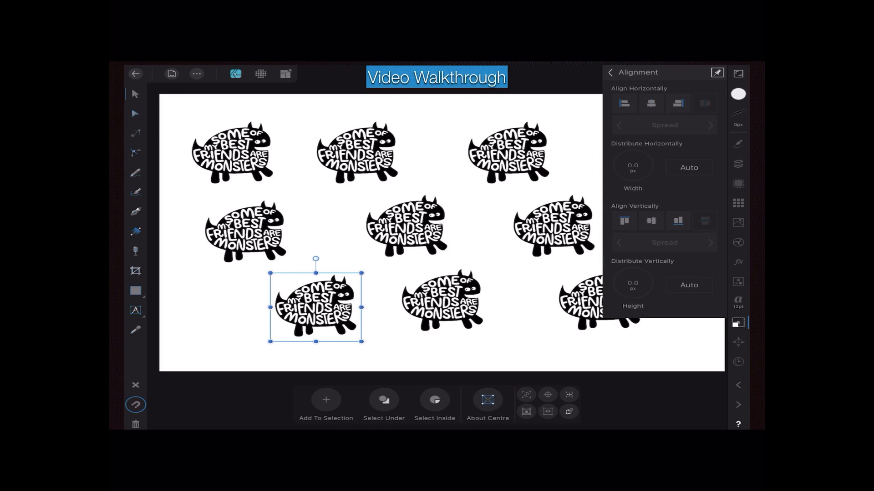
Select all nine monster objects so the selection bounds enclose them
click(737, 164)
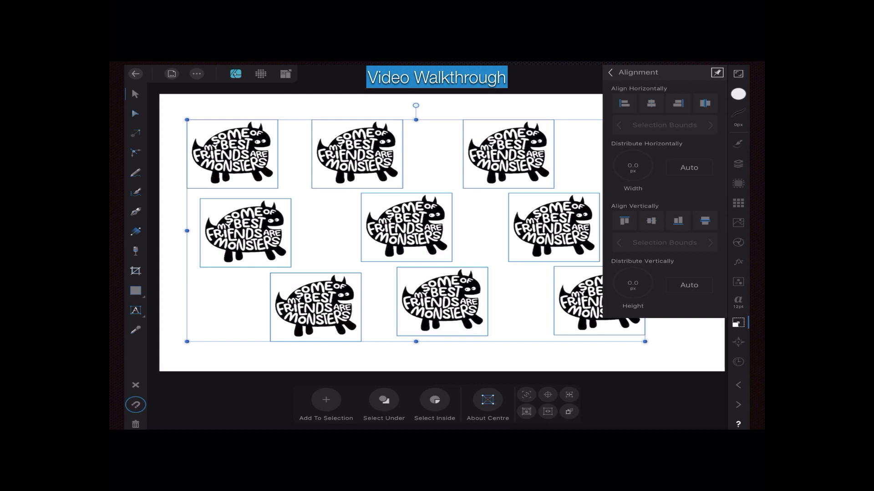
click(632, 170)
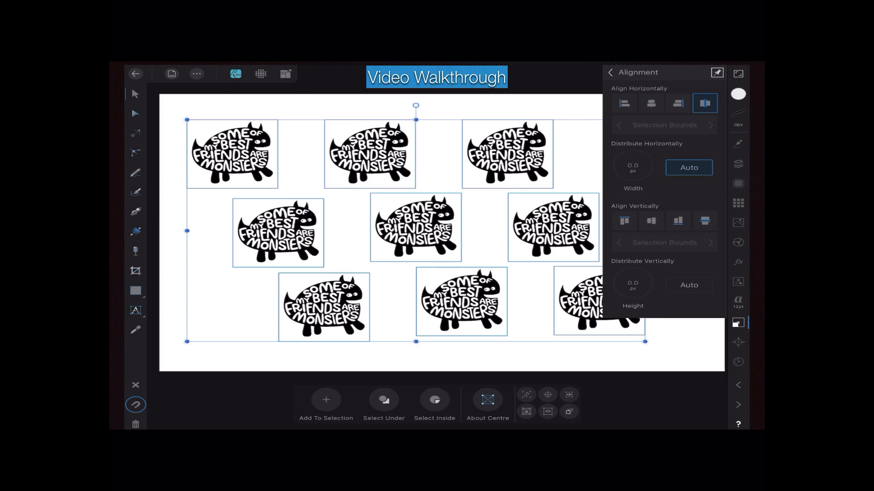
click(633, 167)
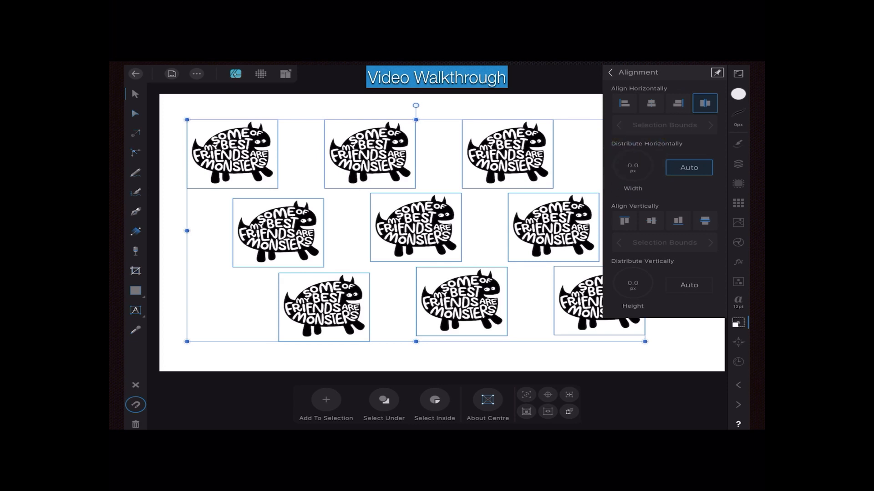
click(689, 167)
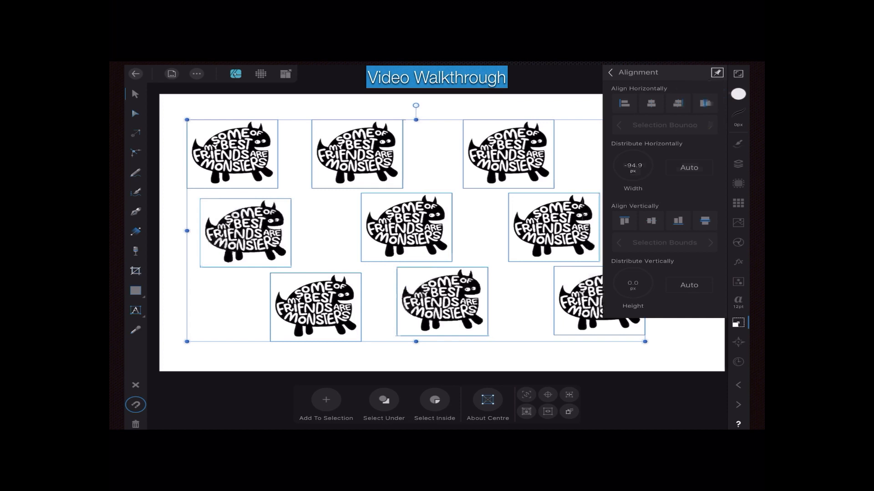
Distribute the nine monsters vertically using Auto spacing
click(704, 221)
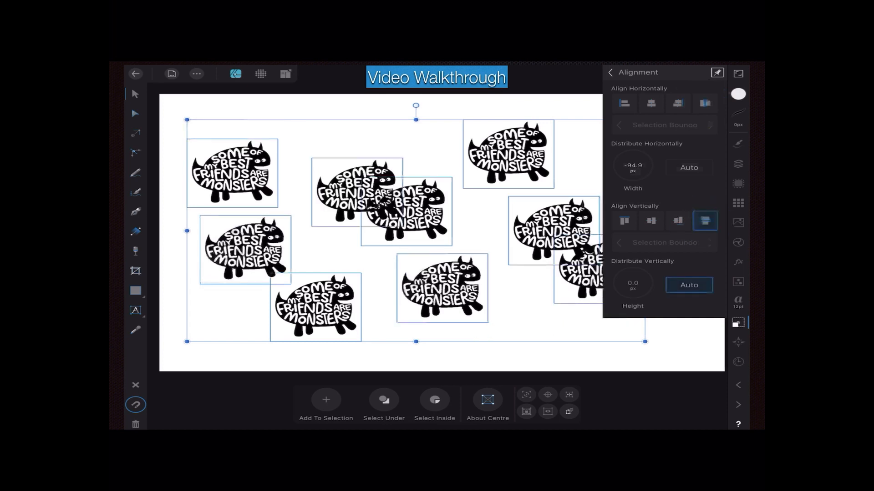
click(688, 285)
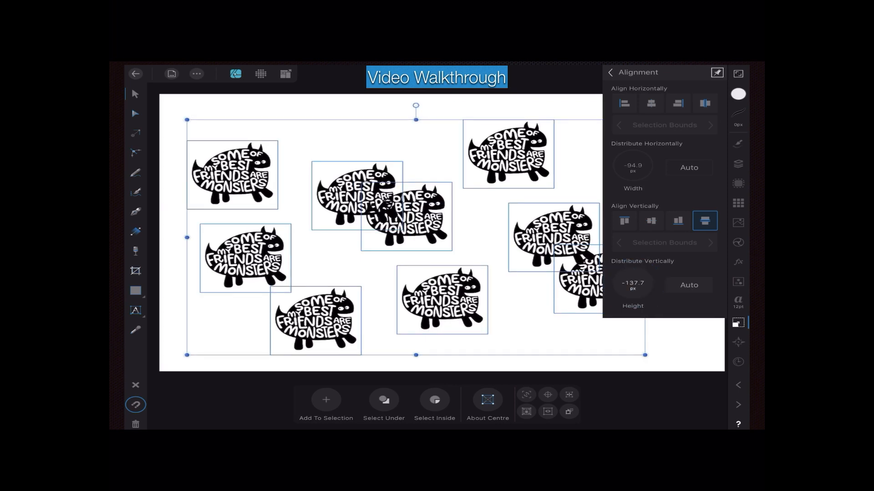
click(688, 285)
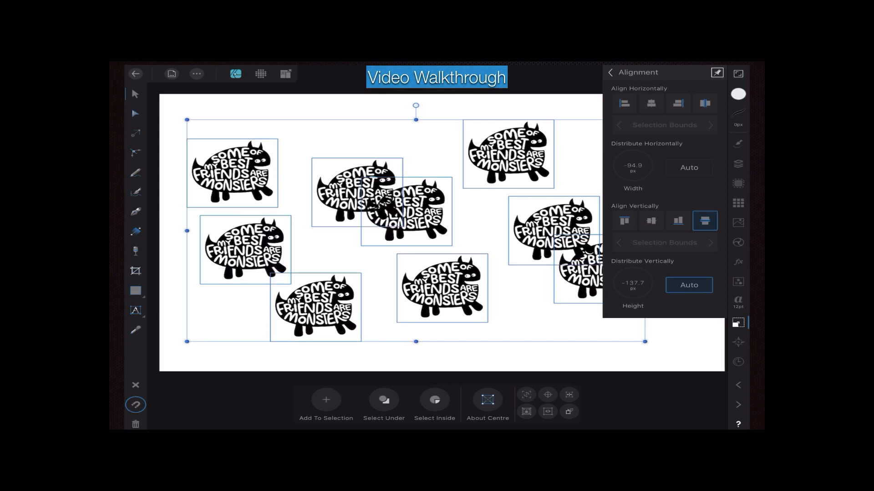
Distribute the monsters horizontally using Auto spacing, then deselect the group
click(704, 104)
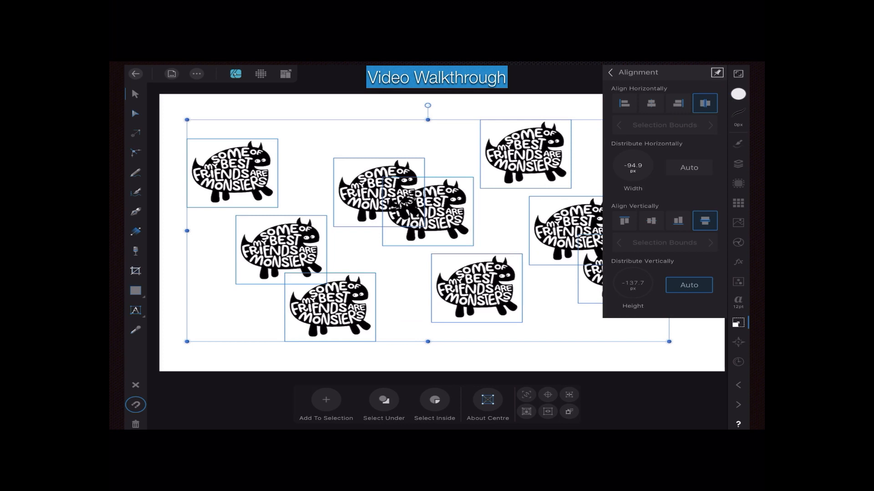
click(688, 285)
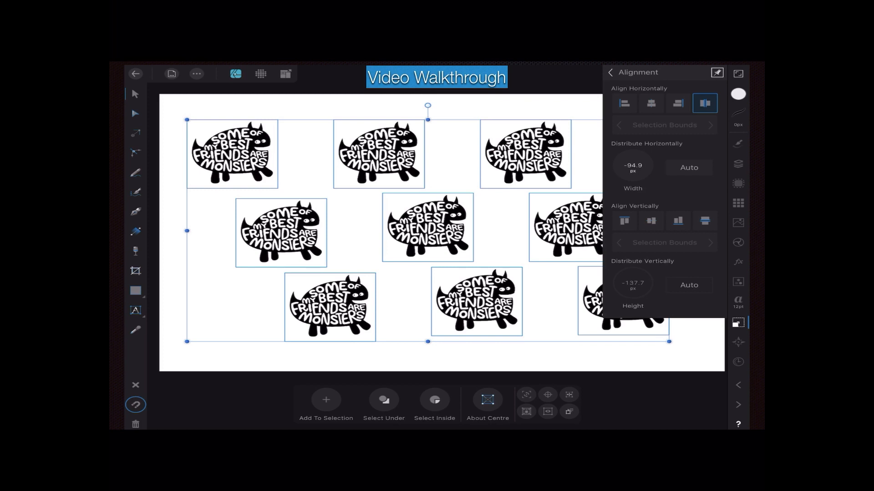
click(738, 164)
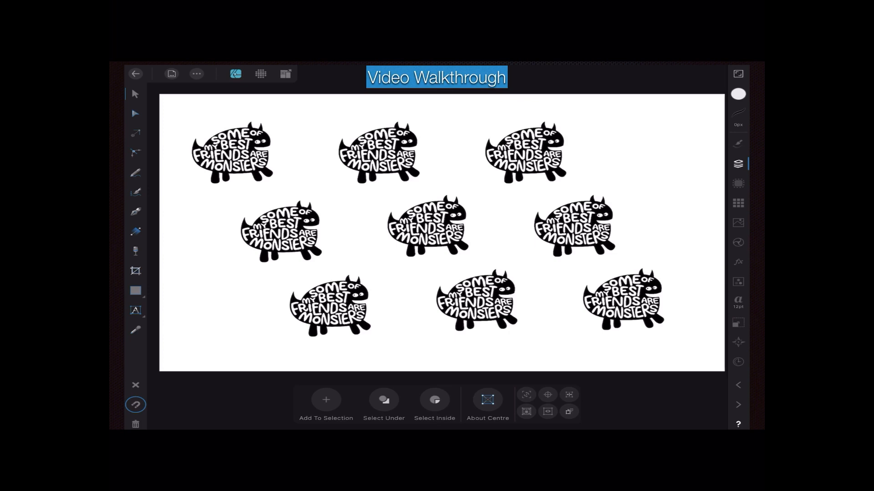
Check the nine embedded documents in the Layers panel and reselect all monsters
click(738, 163)
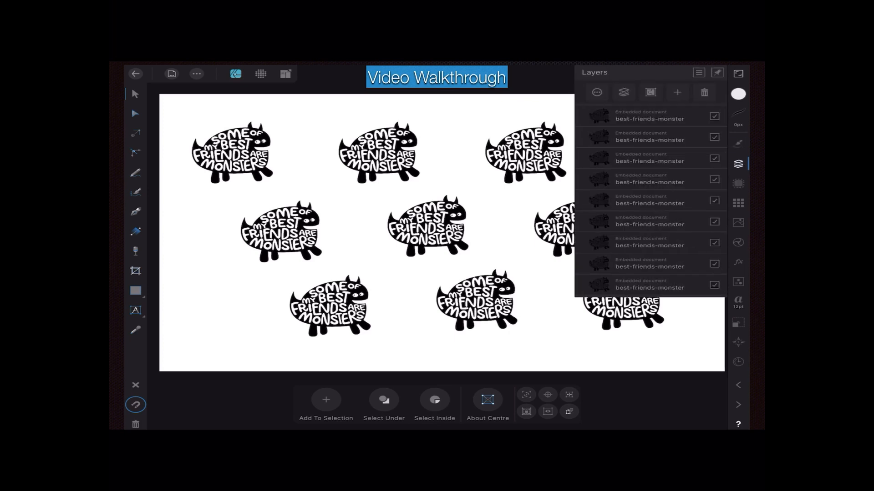
click(737, 164)
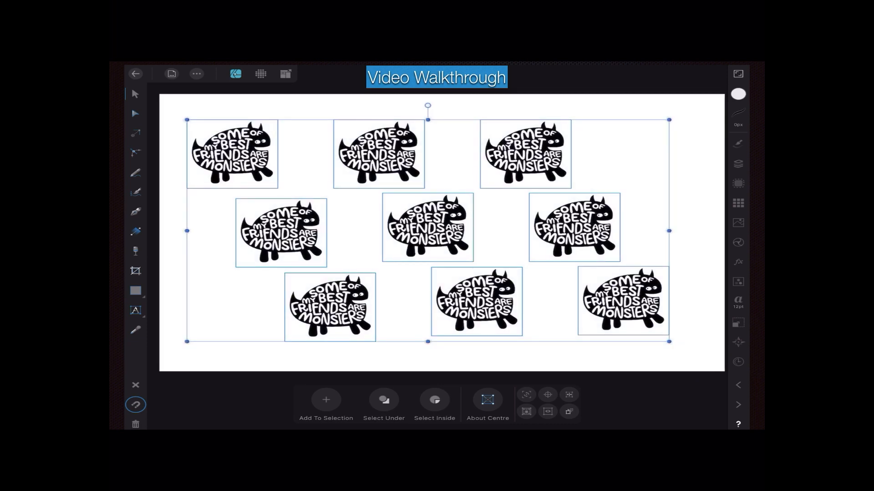
click(737, 163)
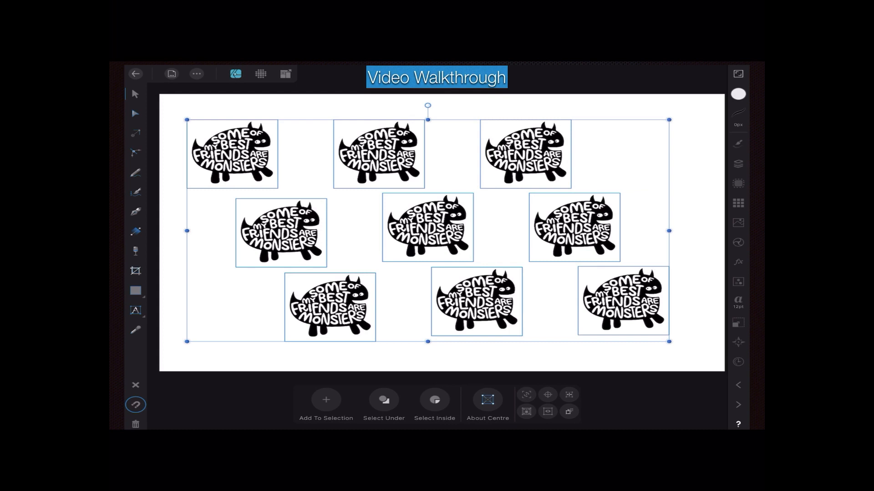
Reapply Auto horizontal and vertical distribution, then set a negative vertical spacing
click(738, 323)
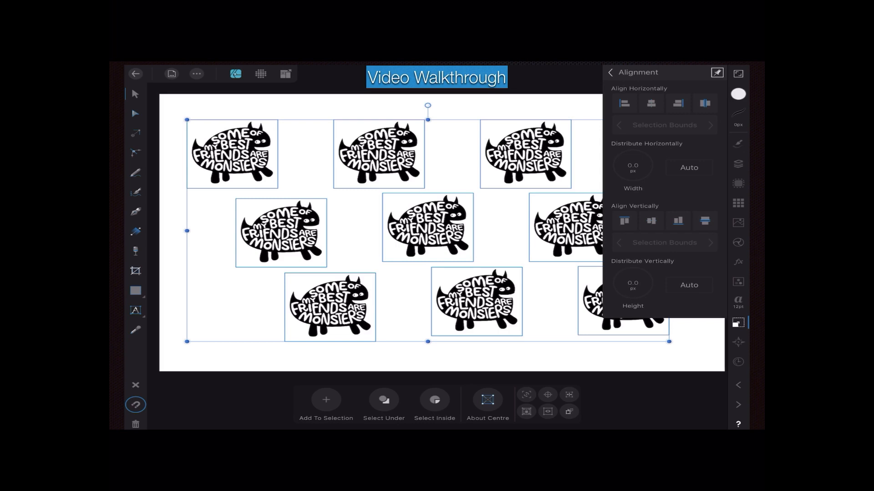
click(705, 103)
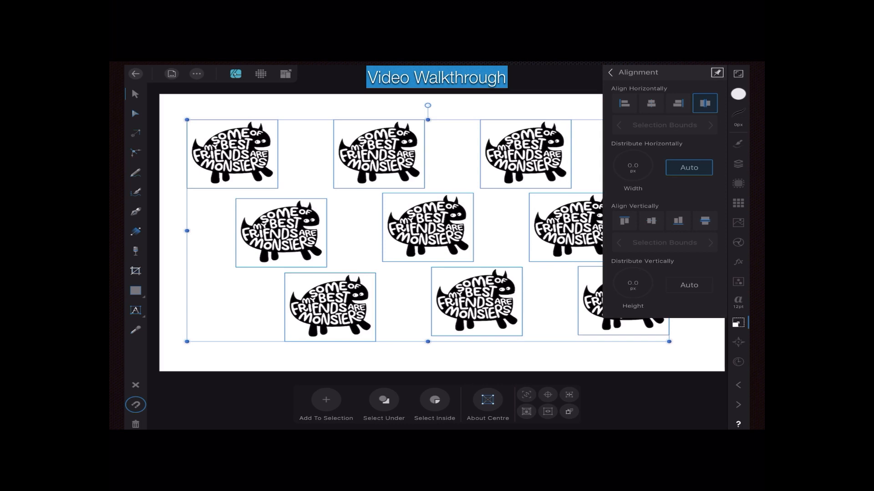
click(704, 221)
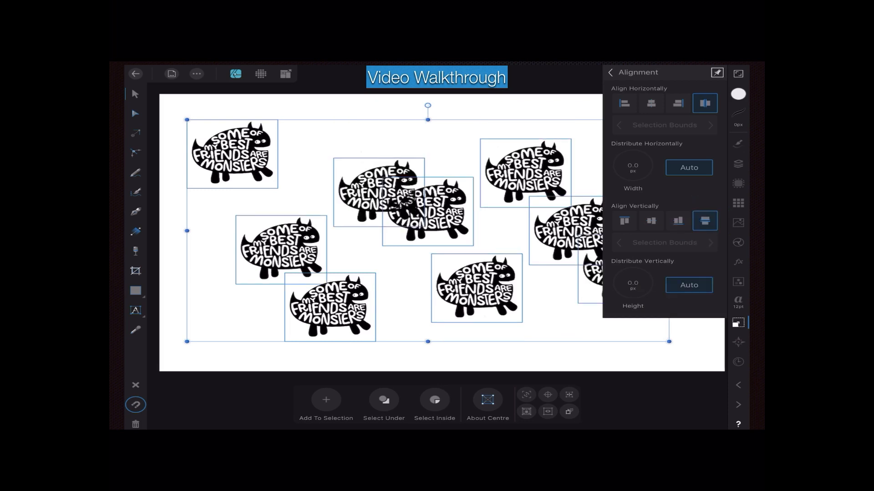
click(632, 284)
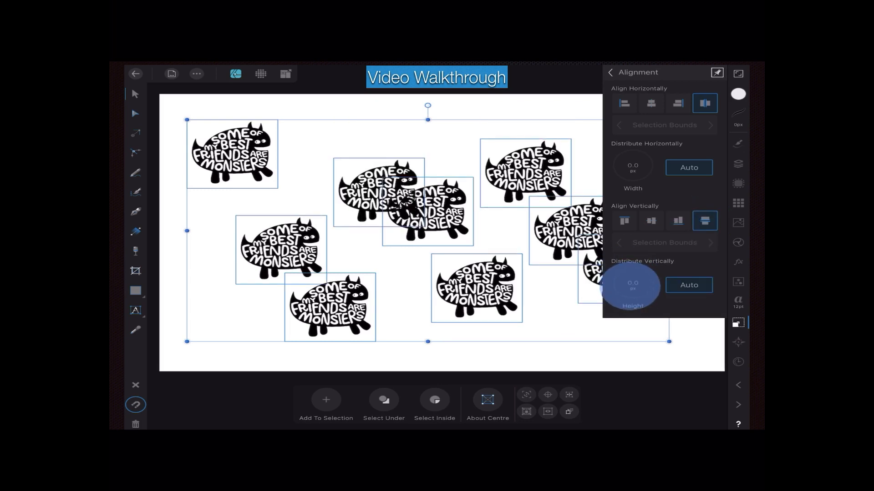
click(688, 285)
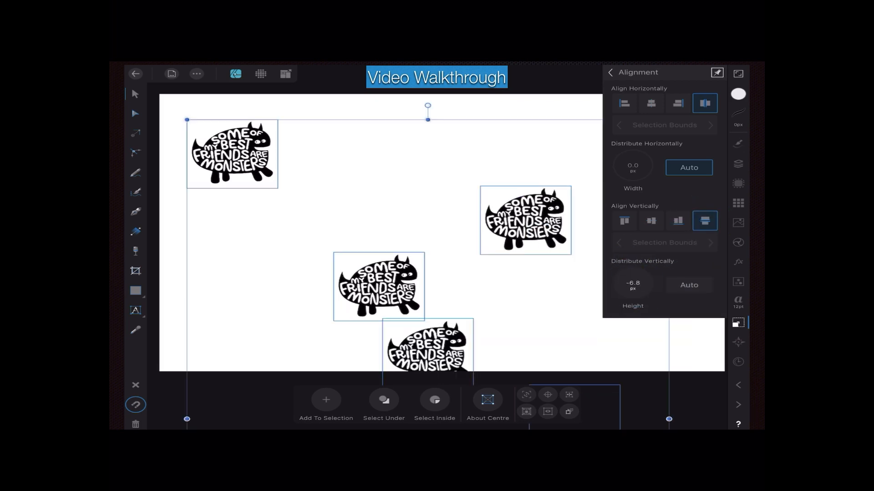